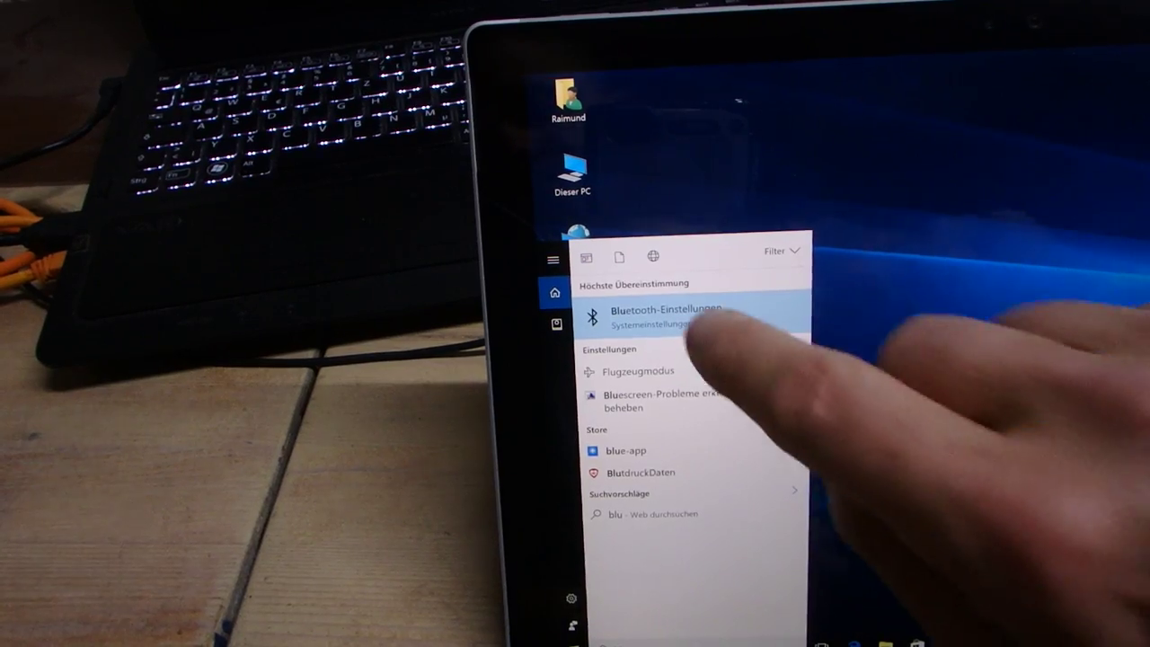
Open Settings > Geräte > Bluetooth and let the PC scan for discoverable devices.
click(665, 314)
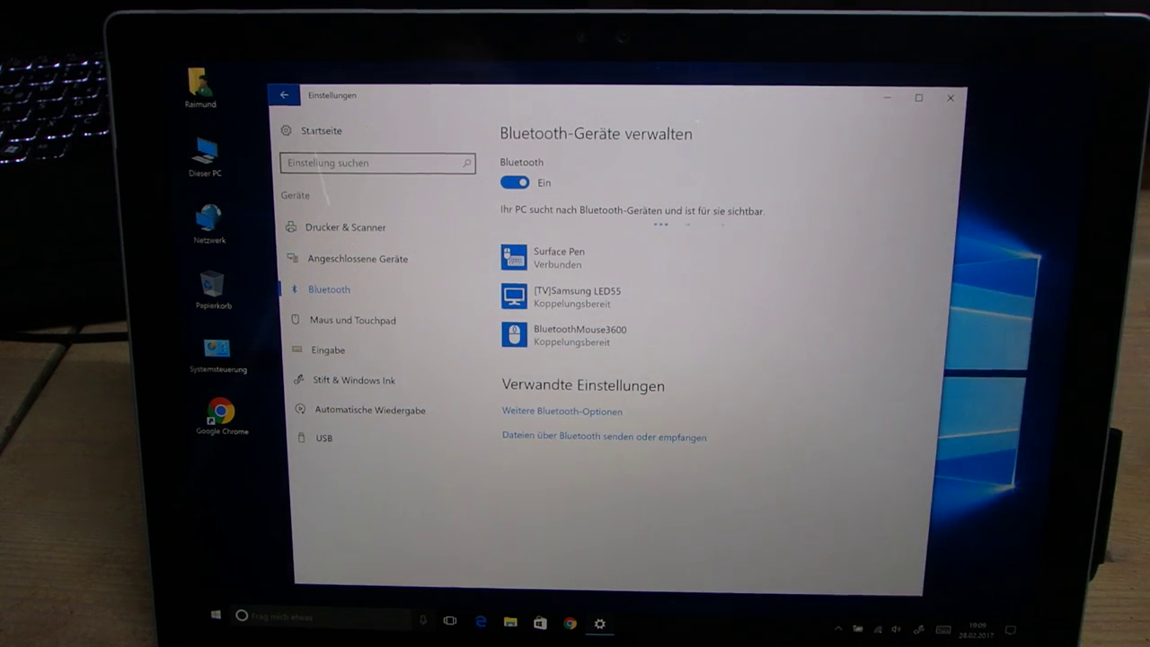
Pair the Bluetooth Mouse 3600 via Koppeln, then close Settings to show the desktop.
click(578, 336)
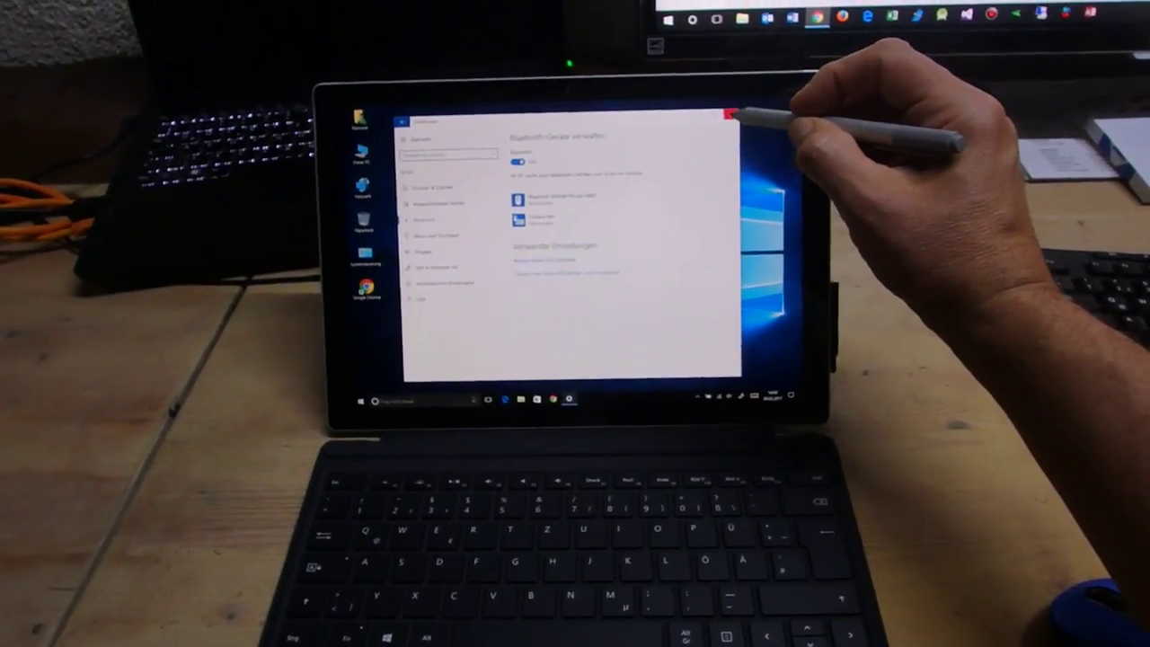
click(730, 115)
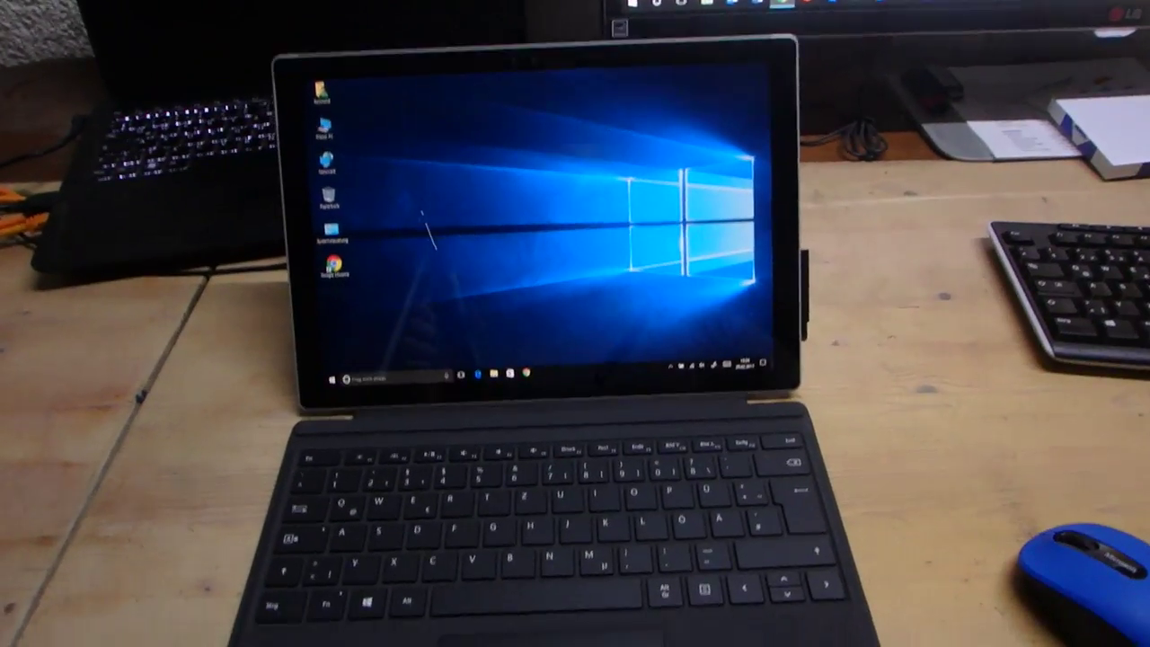